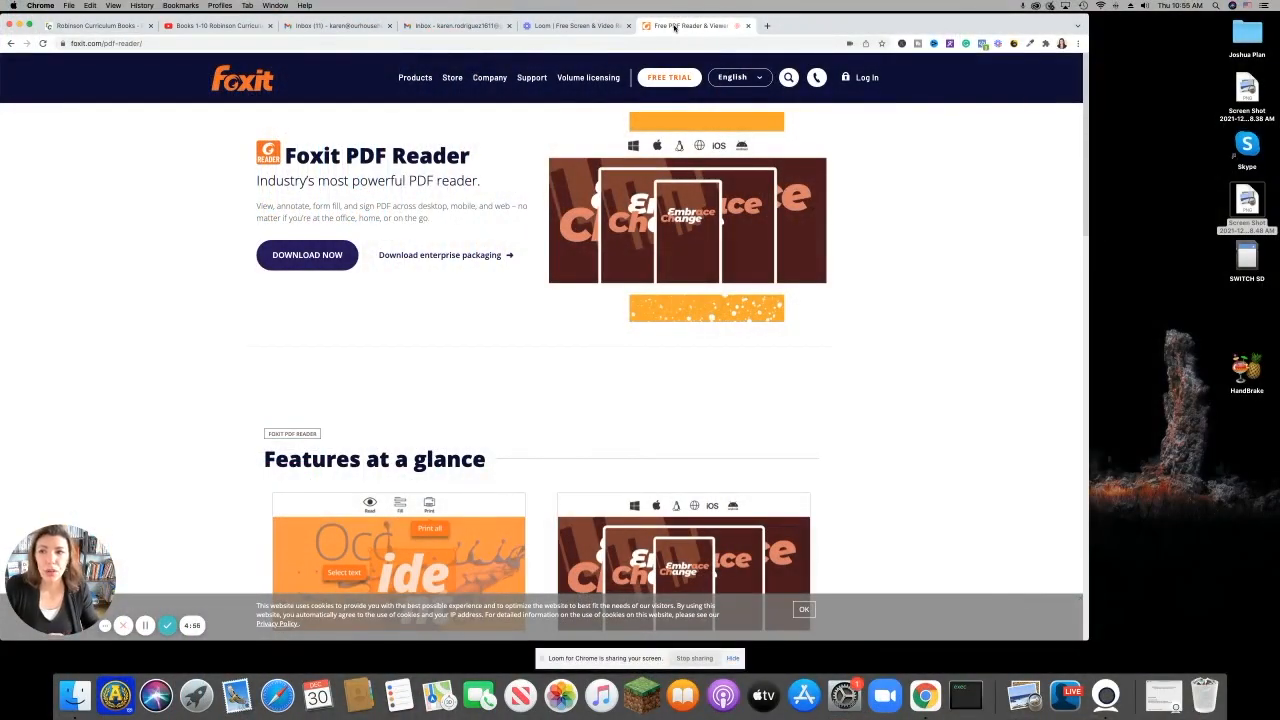
Go to Foxit's download center and scroll to the free Foxit PDF Reader card.
click(531, 77)
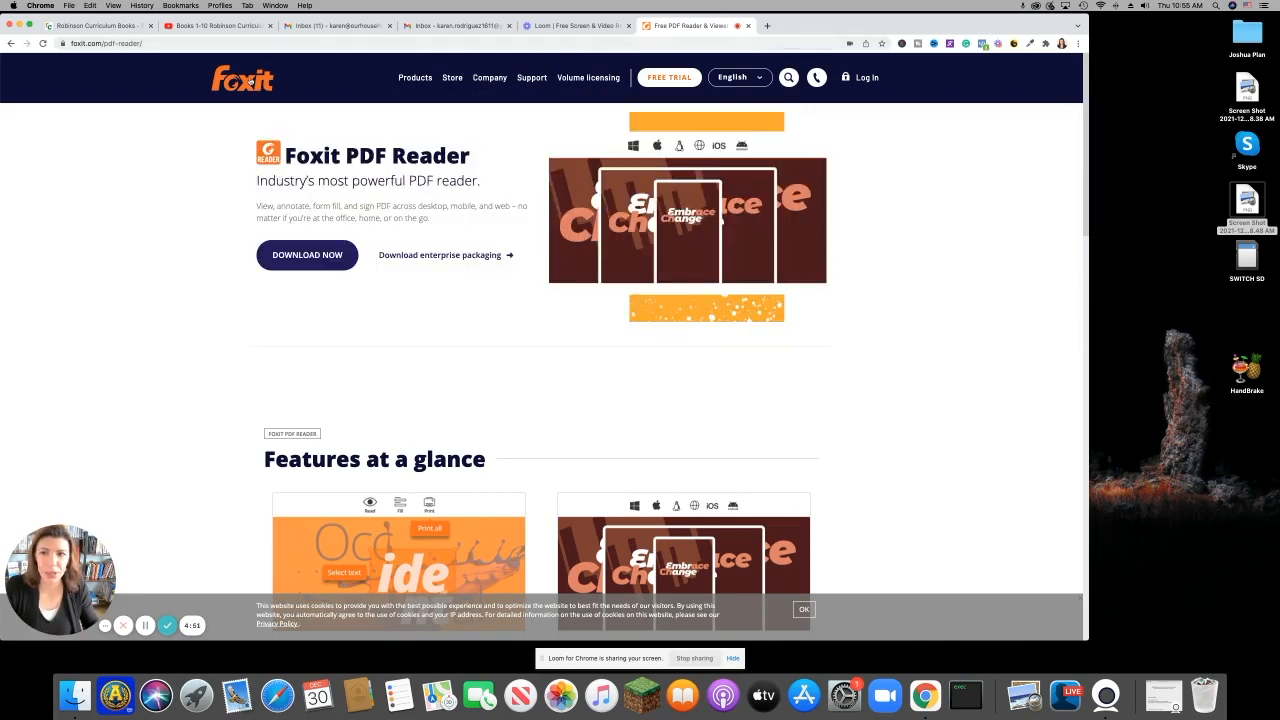
scroll(down, 3)
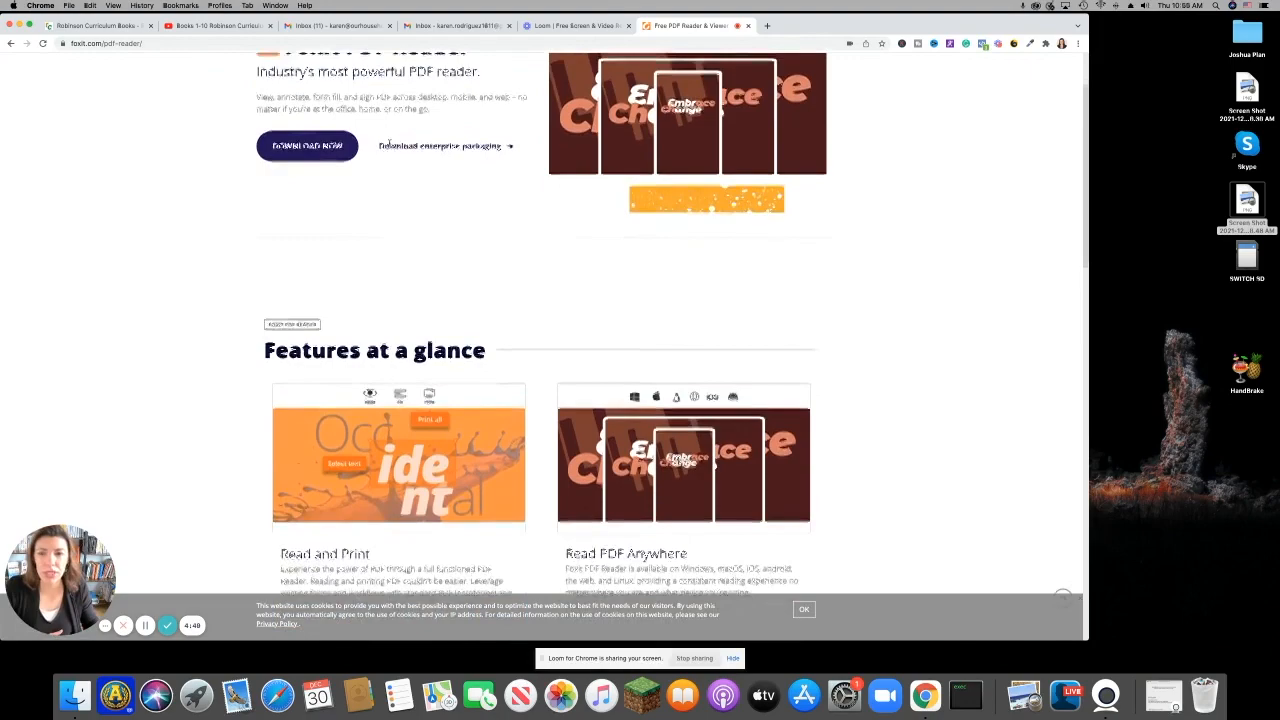
scroll(up, 3)
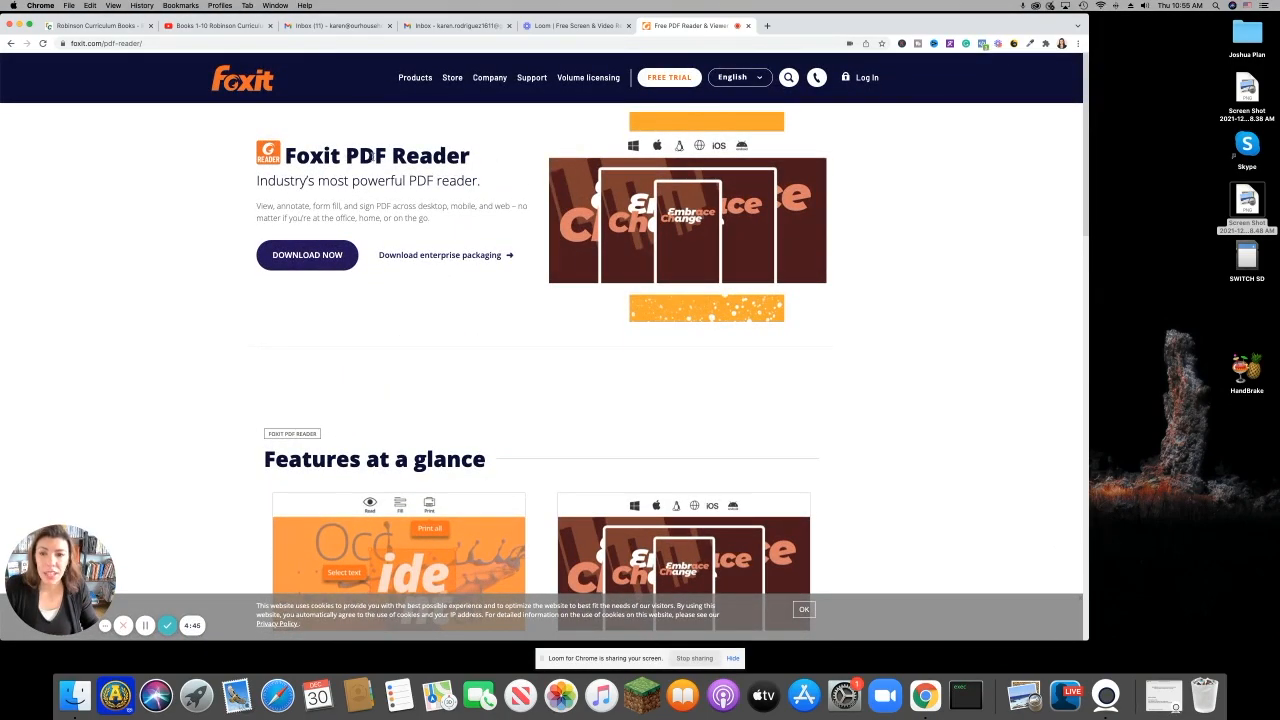
mouse_move(307, 255)
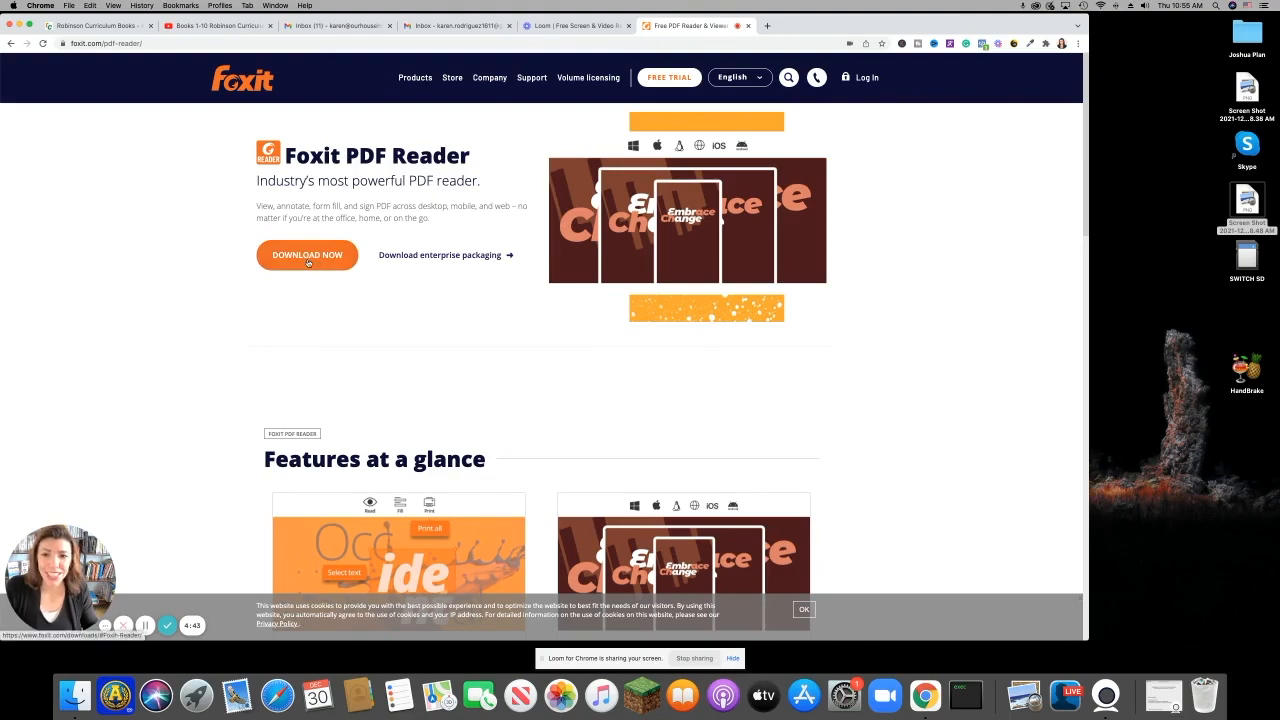
click(307, 255)
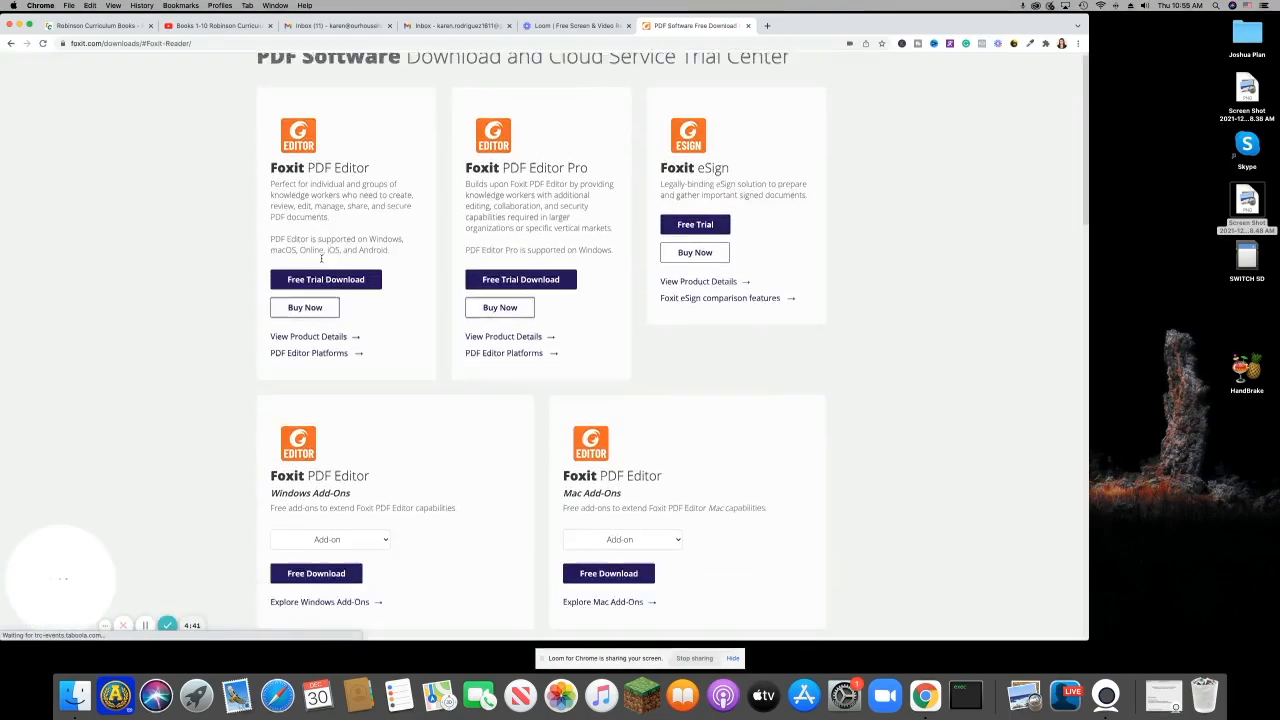
scroll(up, 3)
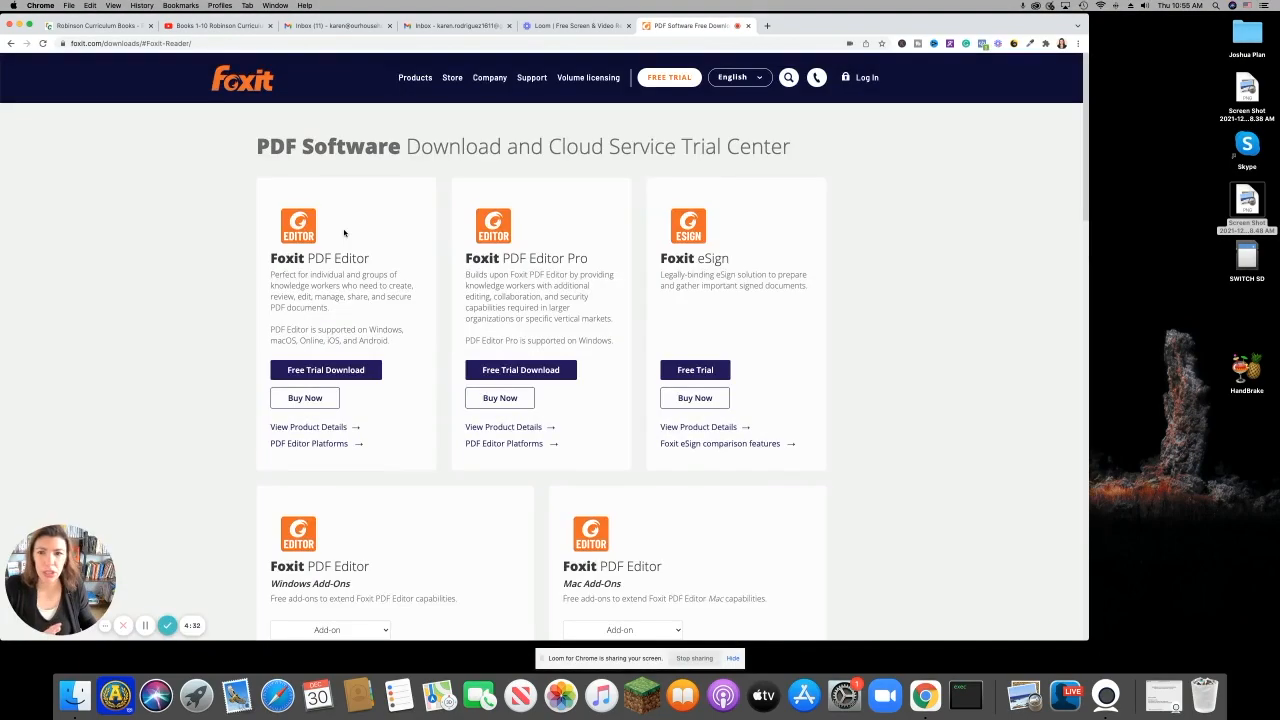
scroll(down, 3)
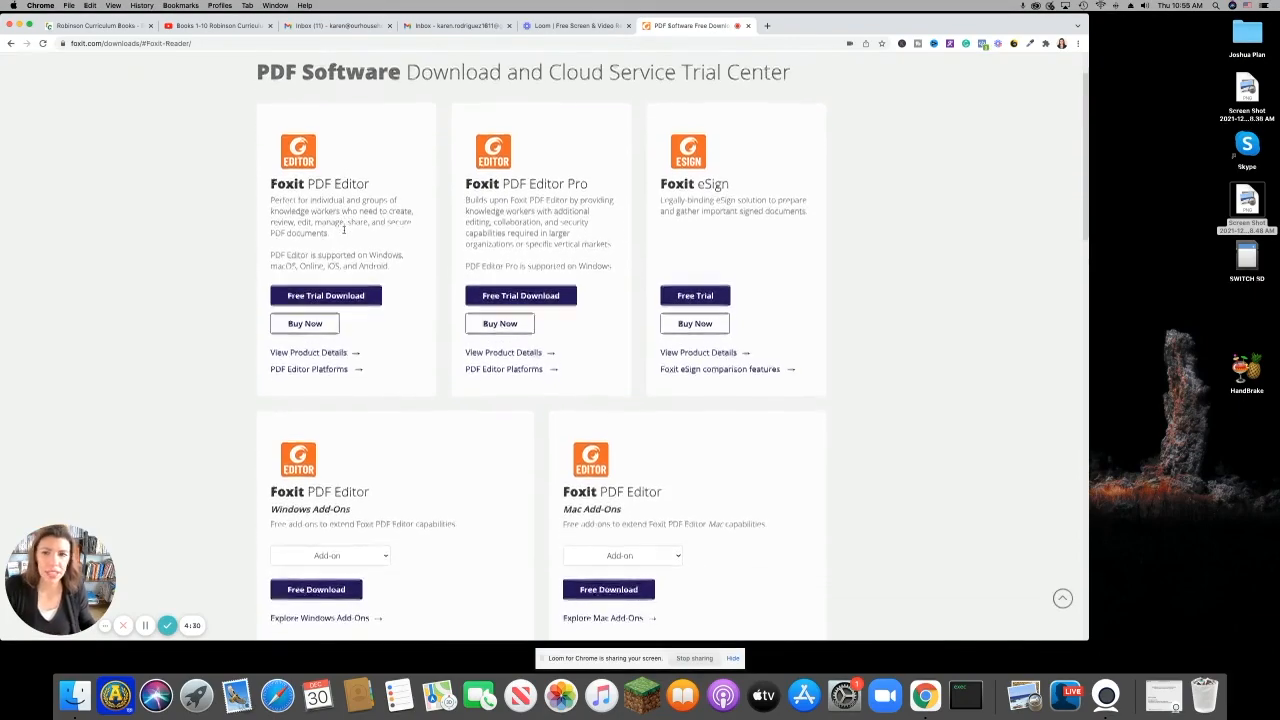
scroll(down, 3)
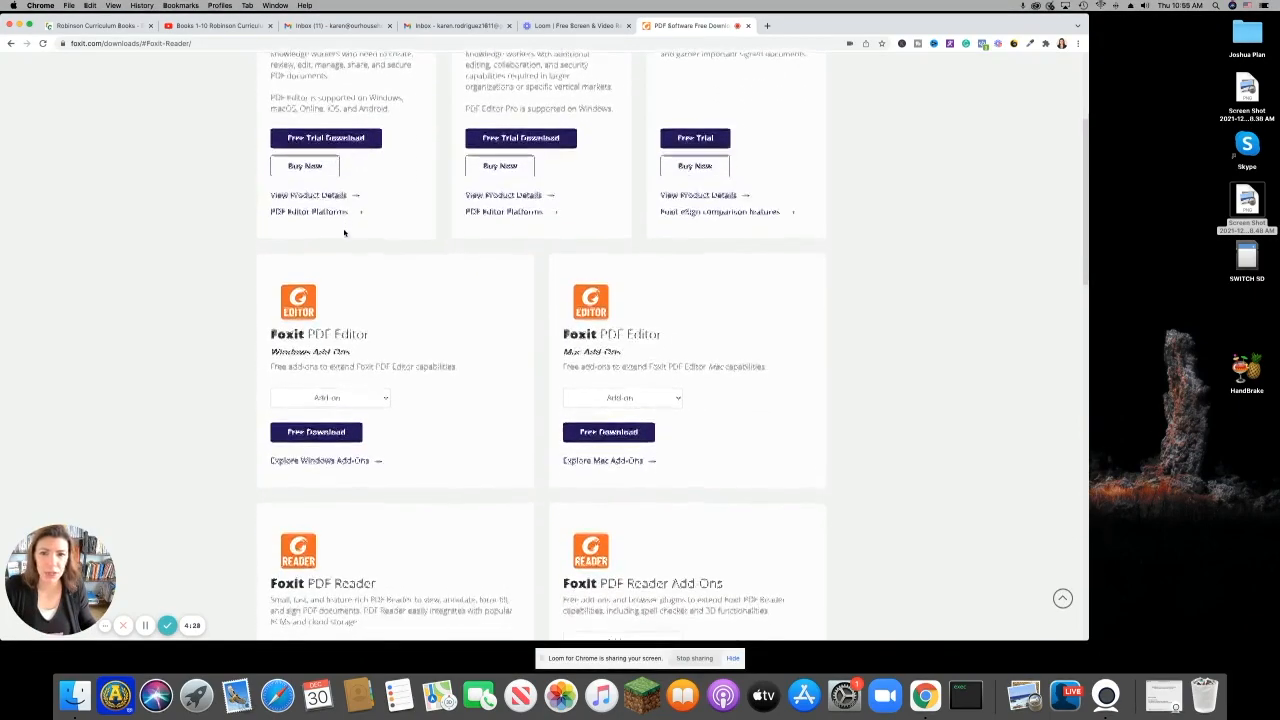
scroll(down, 3)
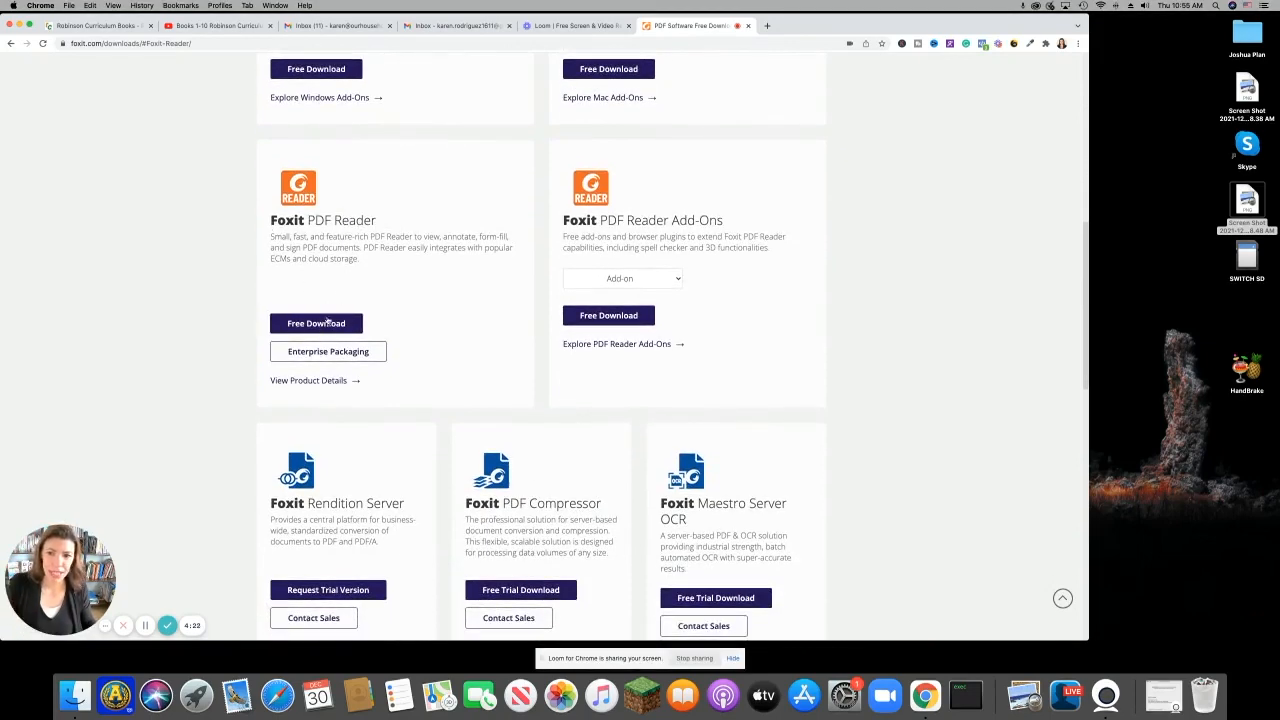
Request the free Foxit PDF Reader download with macOS as the platform.
click(316, 323)
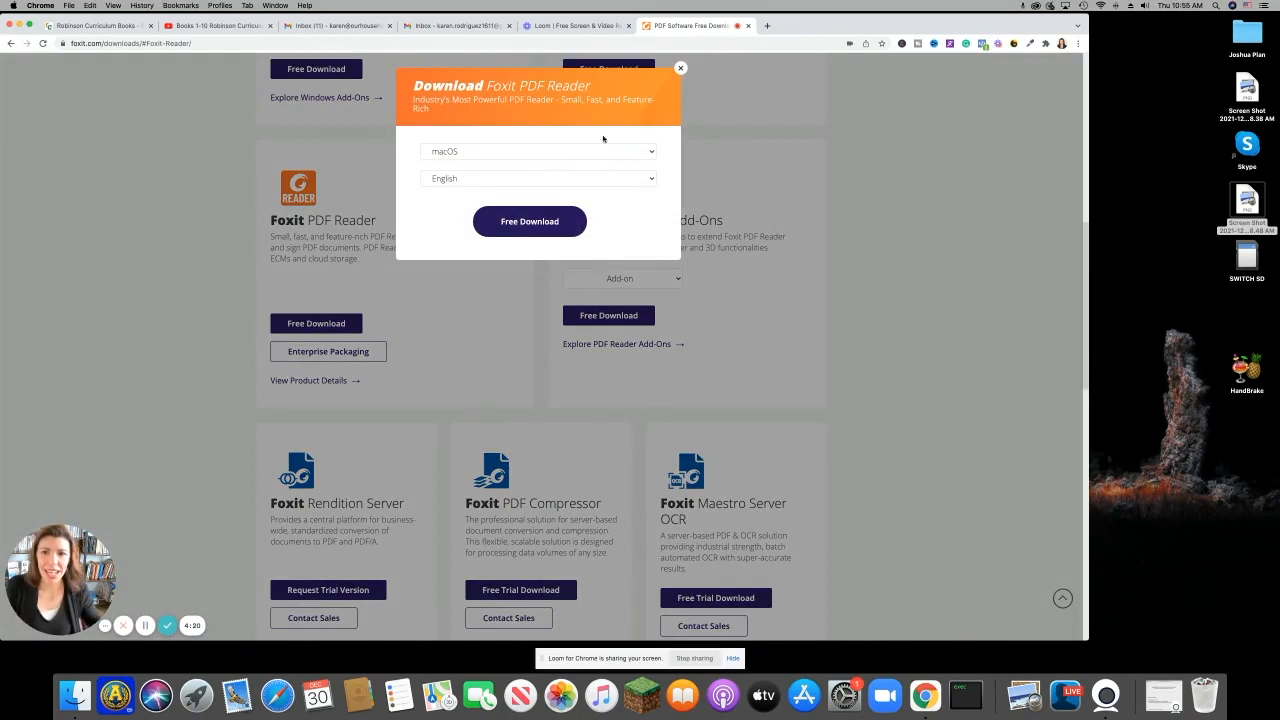
click(538, 151)
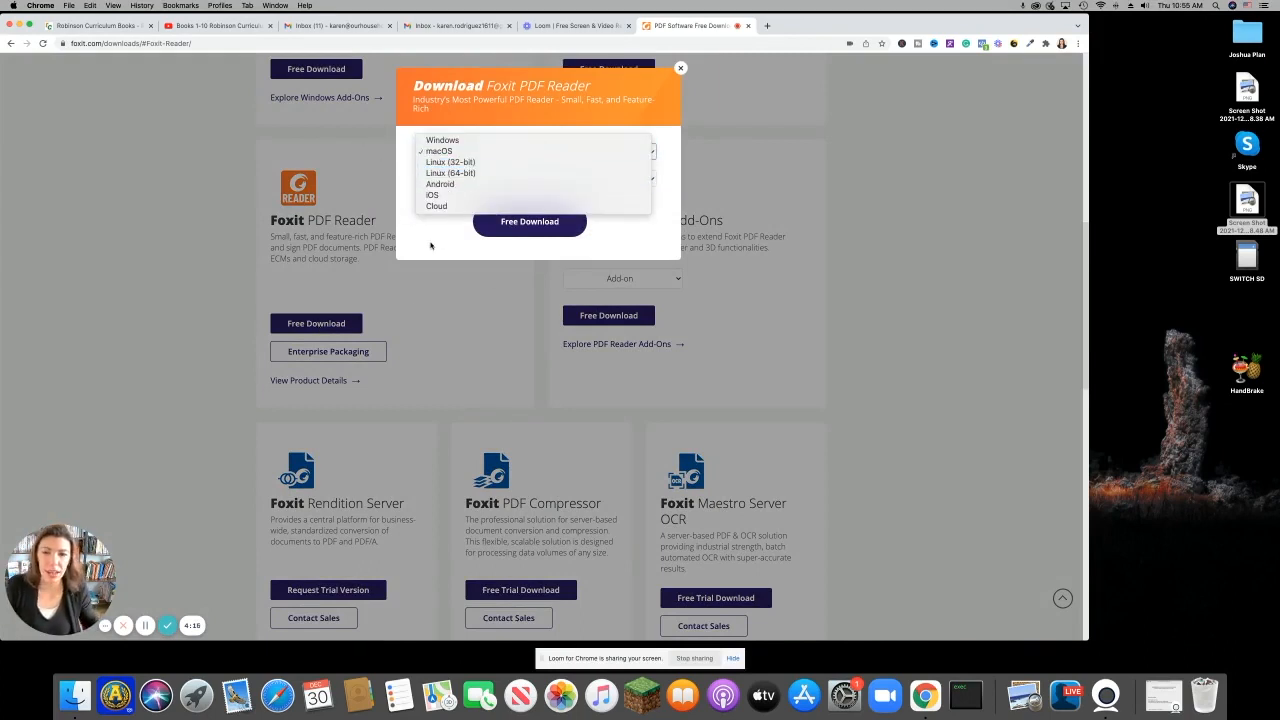
click(438, 151)
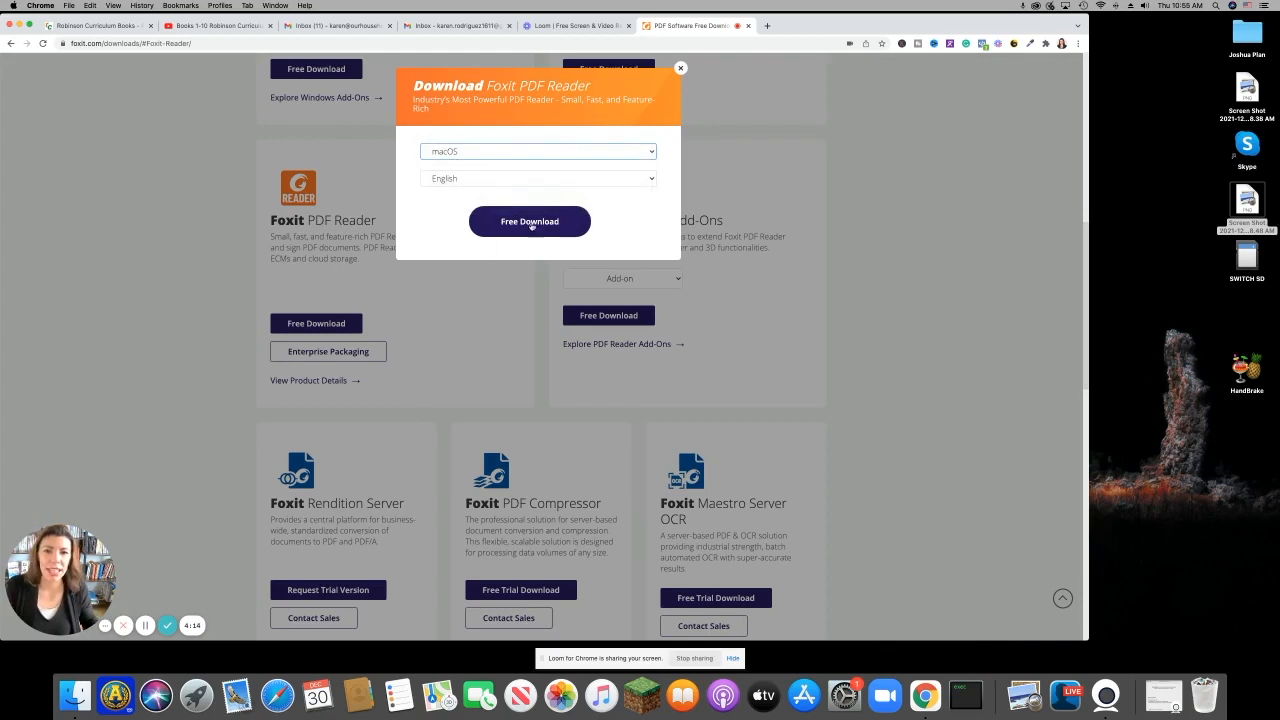
click(680, 68)
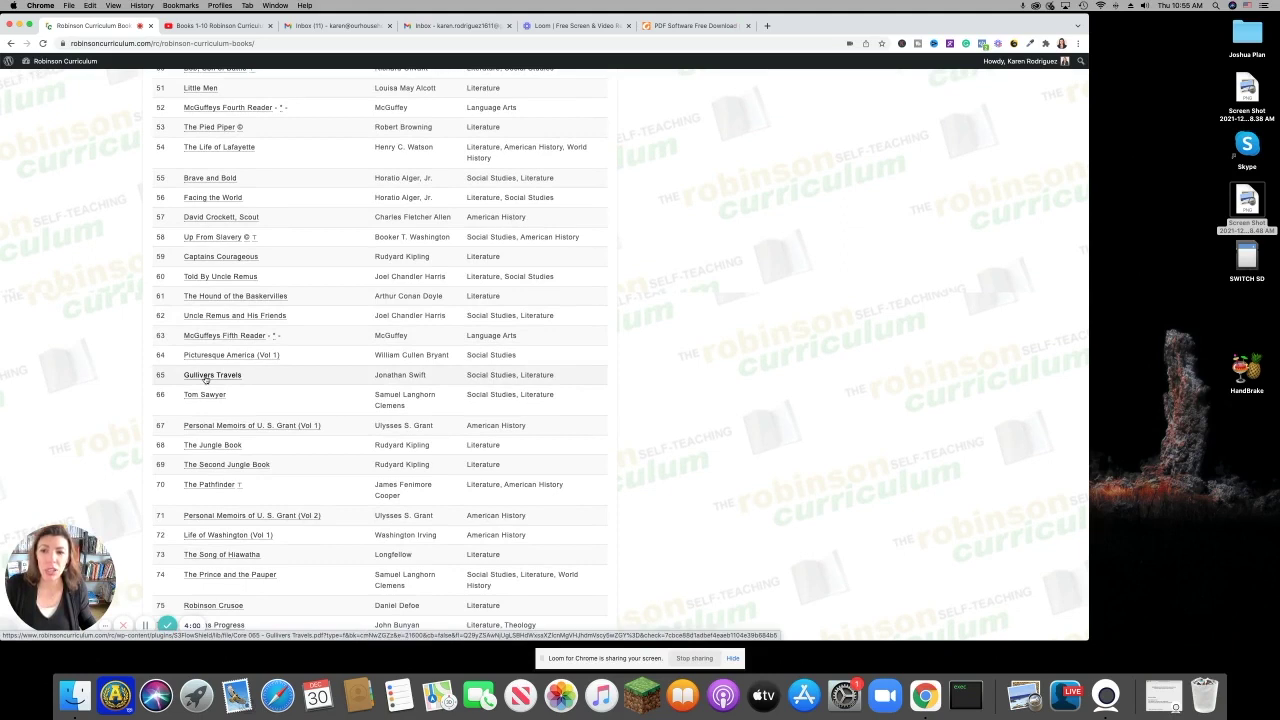
Open the Gulliver's Travels PDF and start downloading it from the viewer.
click(212, 375)
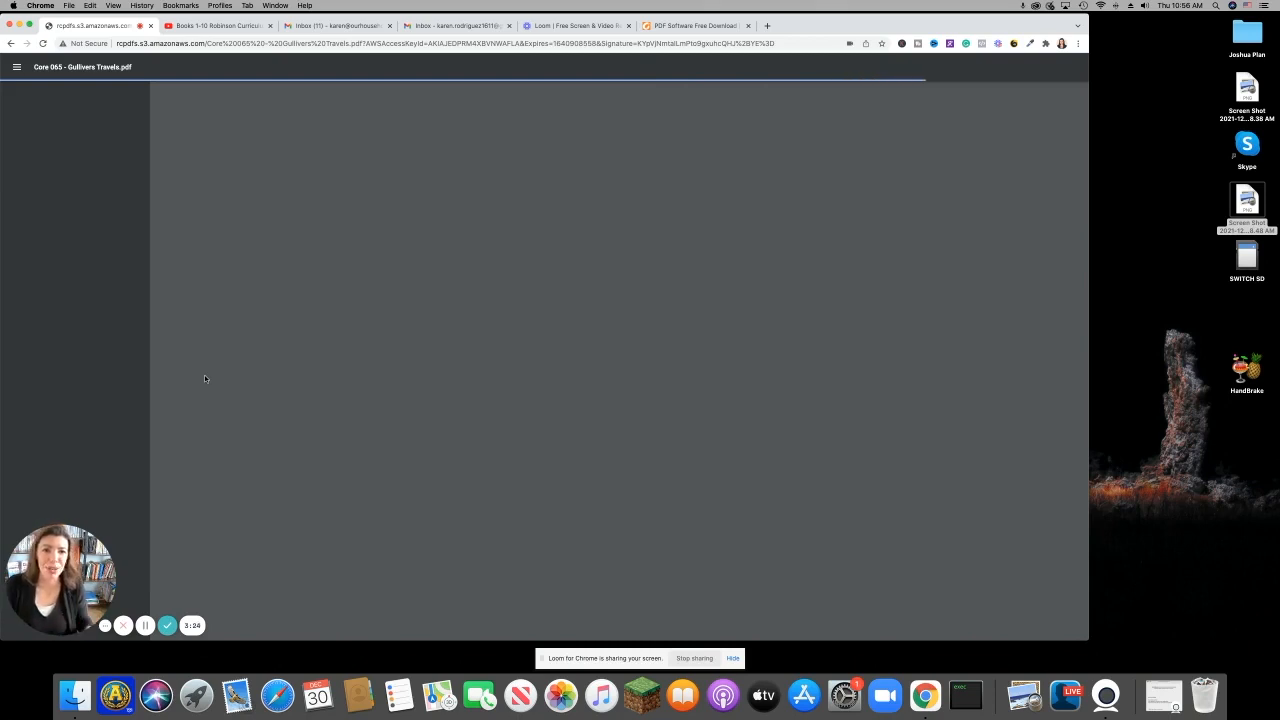
mouse_move(190, 122)
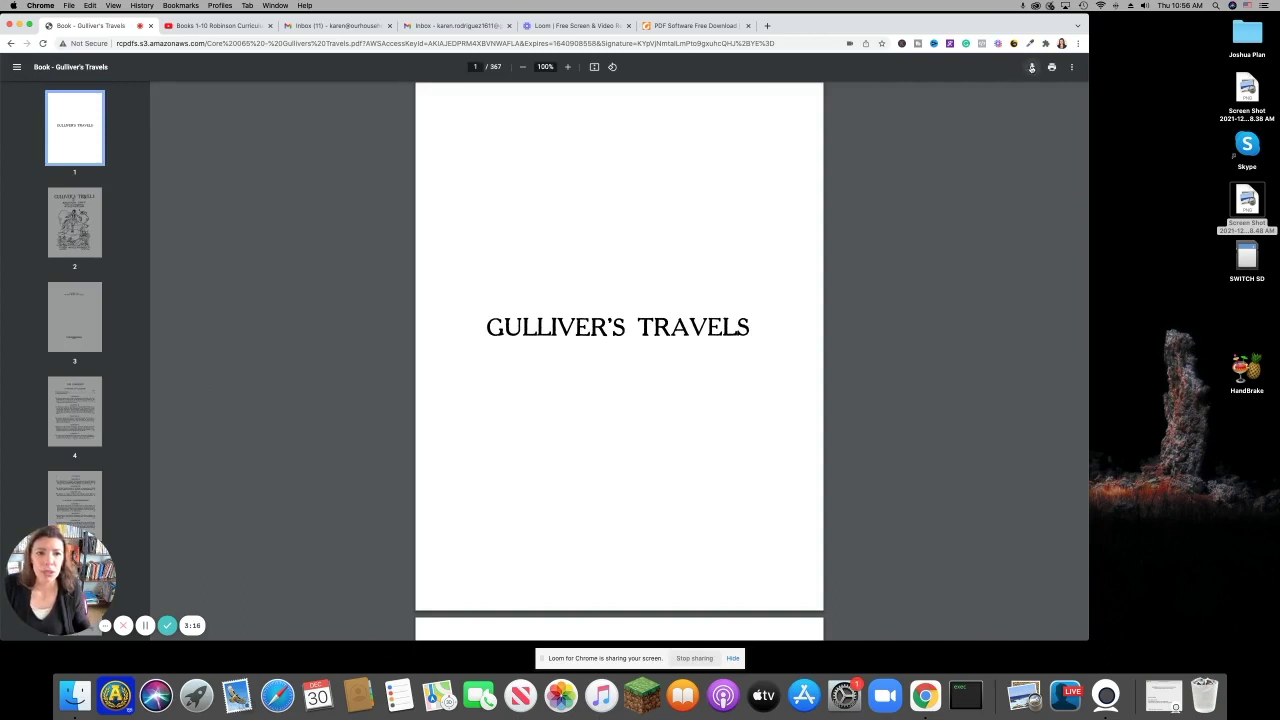
click(1031, 67)
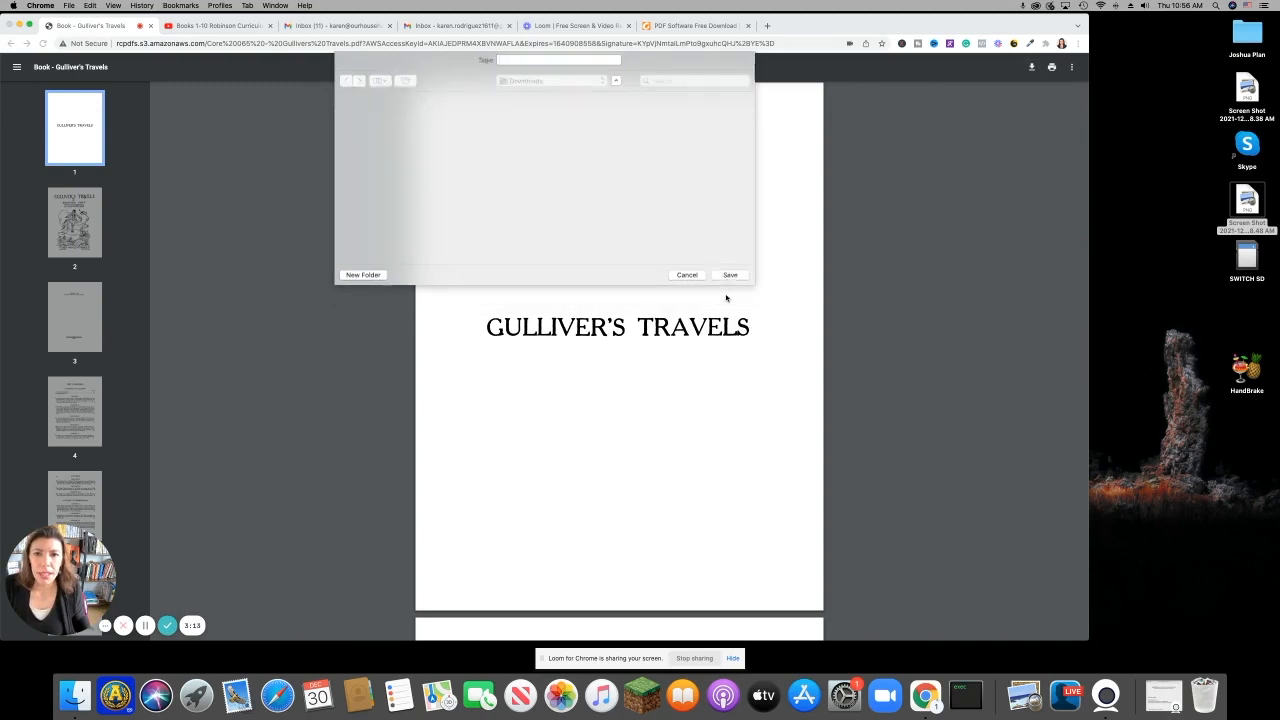
Confirm the save dialog to store Gulliver's Travels in Downloads.
click(687, 275)
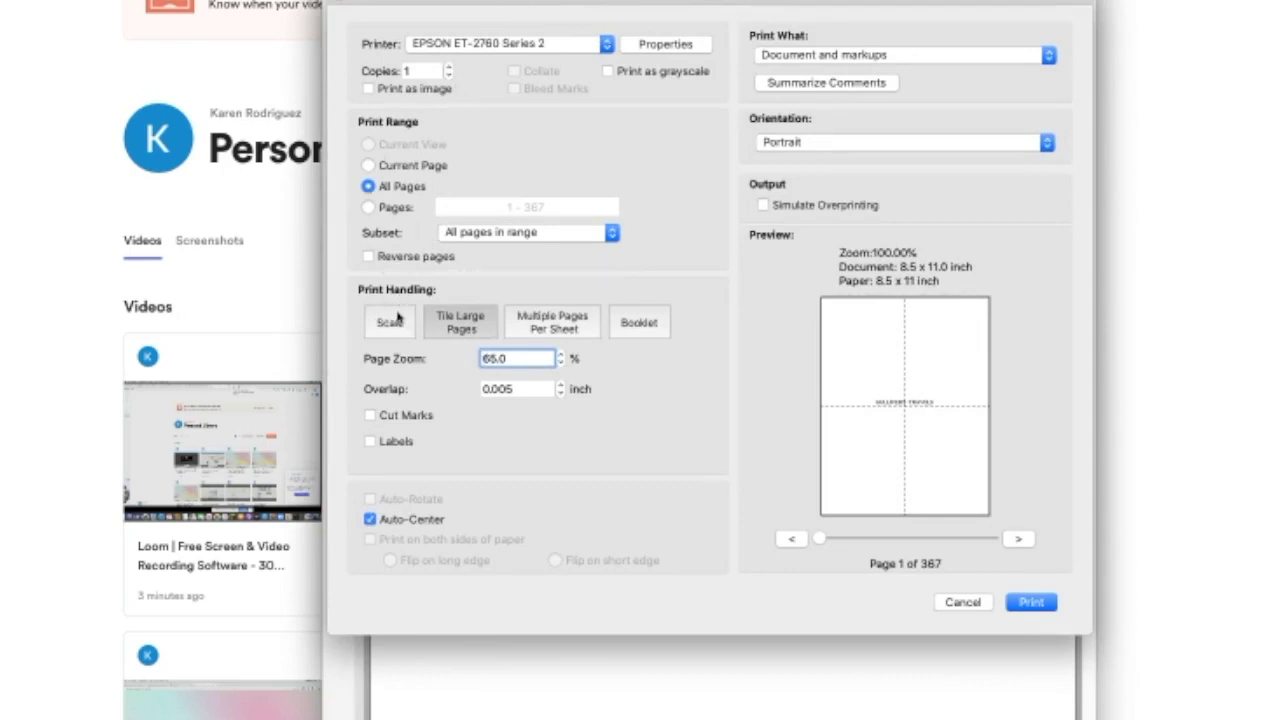
mouse_move(640, 331)
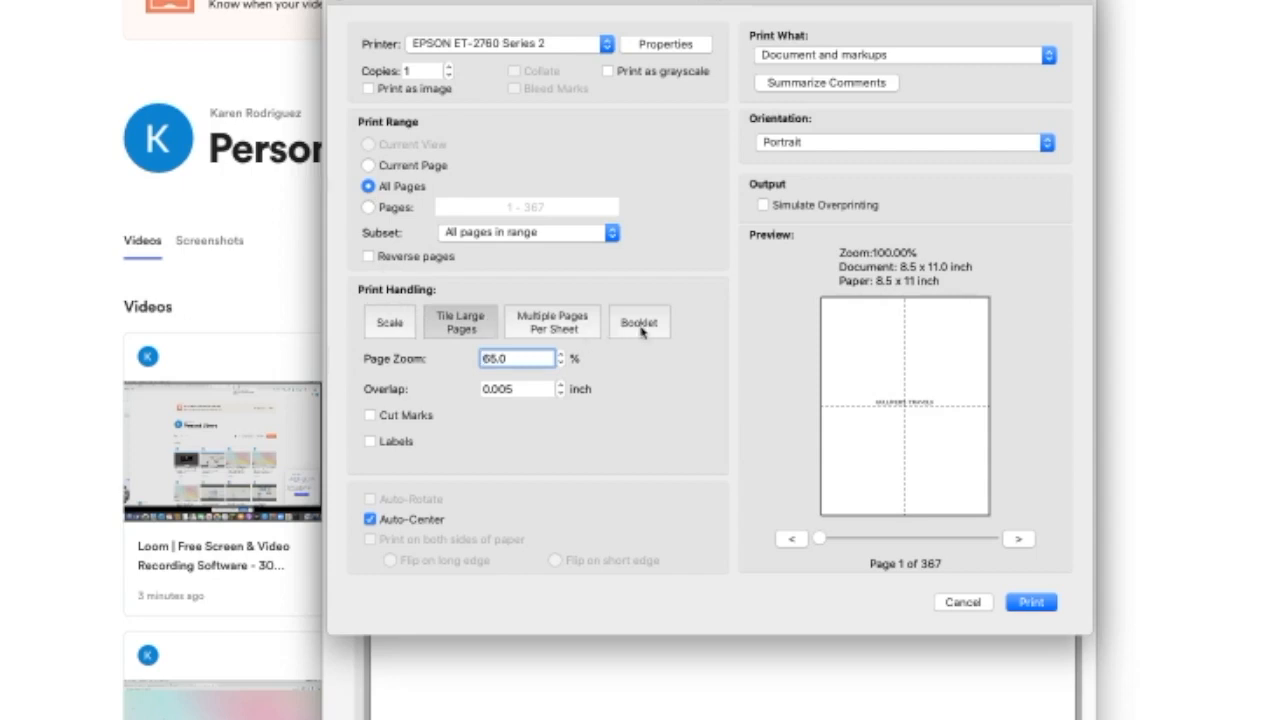
Set Print Handling to Booklet, keeping Left binding.
click(638, 321)
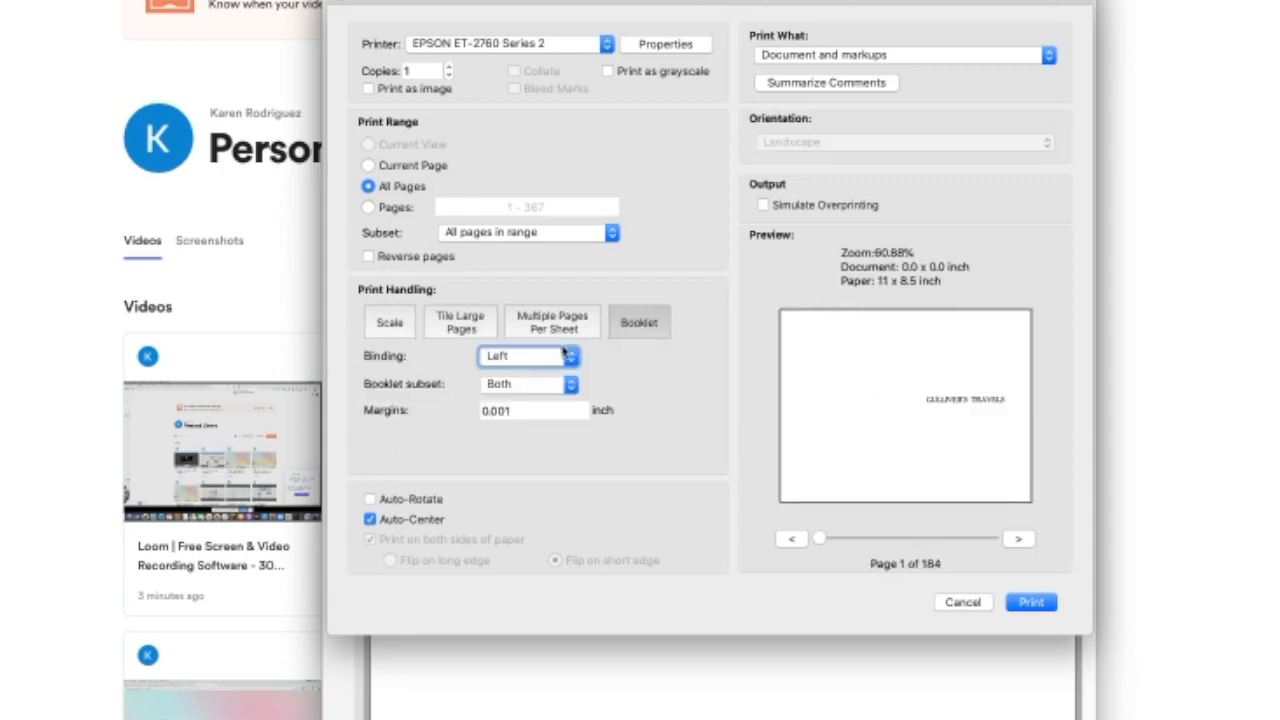
mouse_move(548, 395)
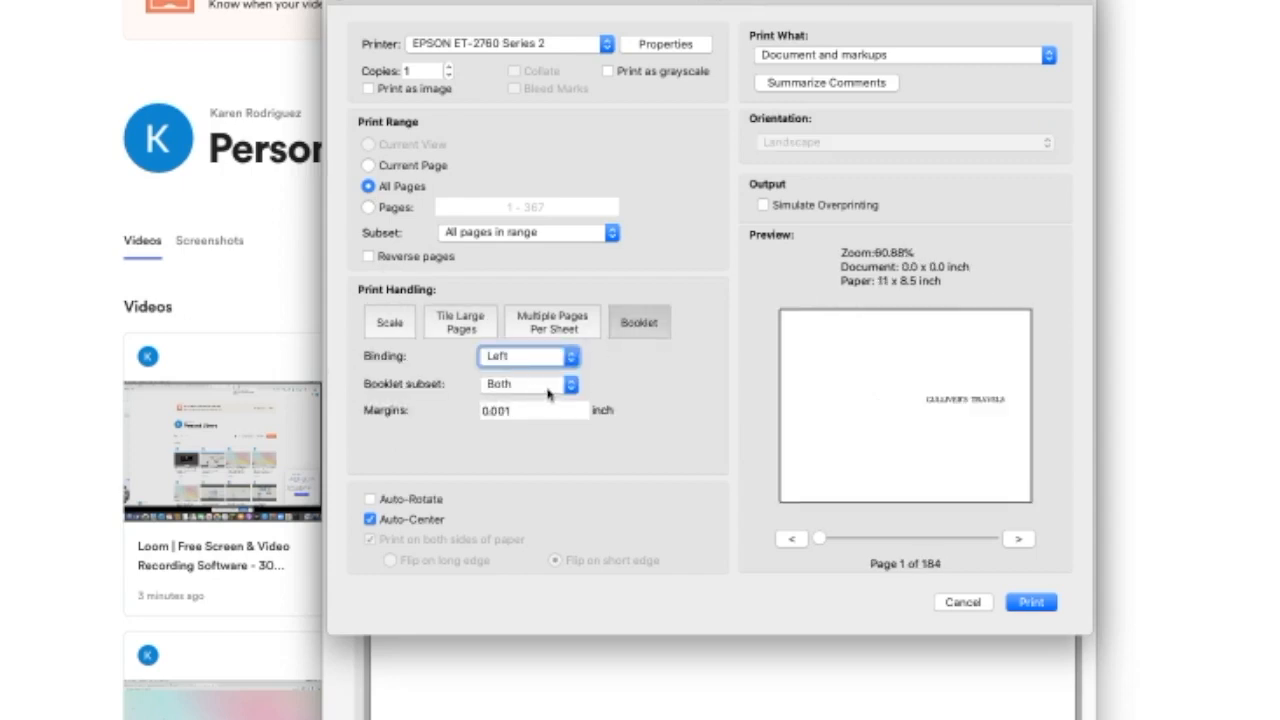
mouse_move(530, 416)
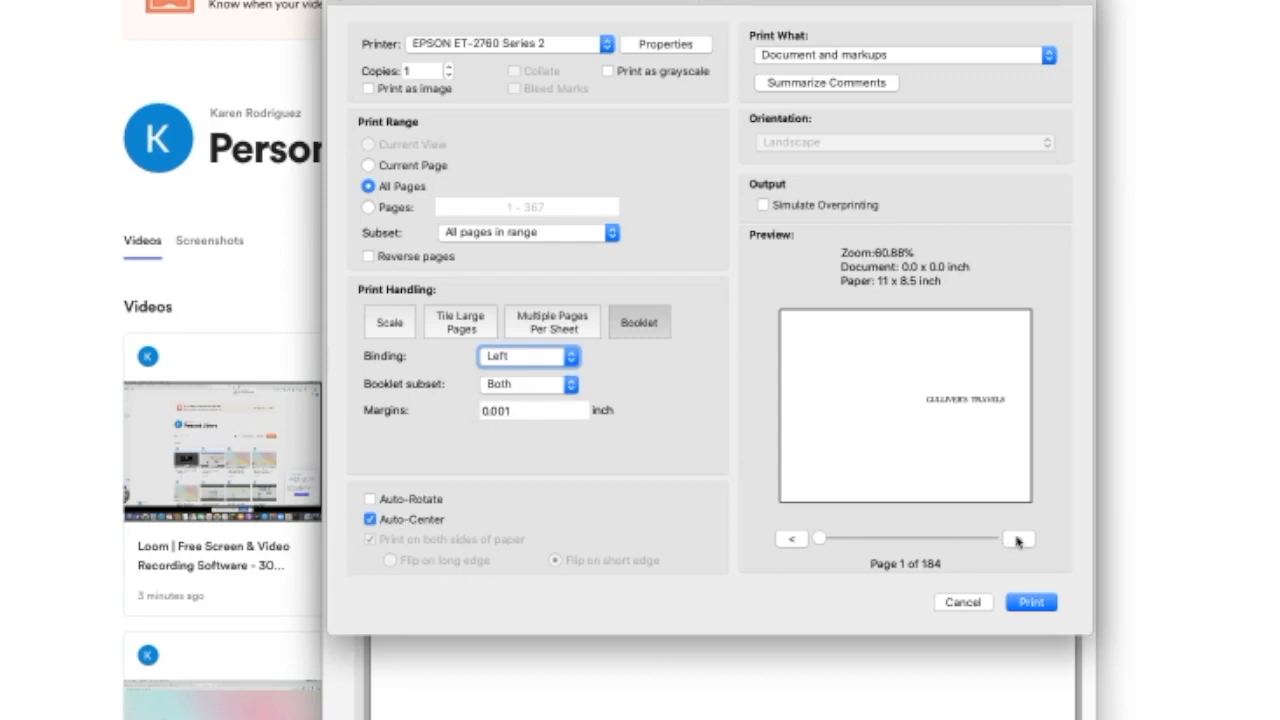
mouse_move(1012, 540)
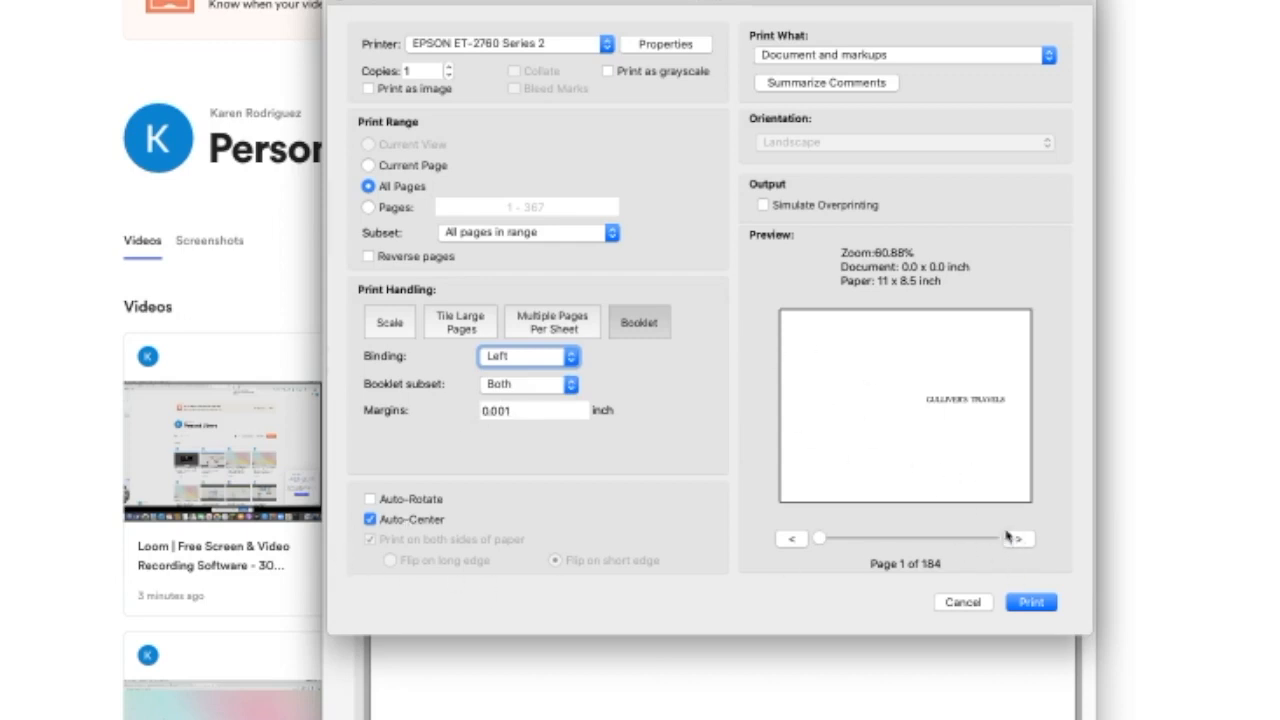
click(1018, 538)
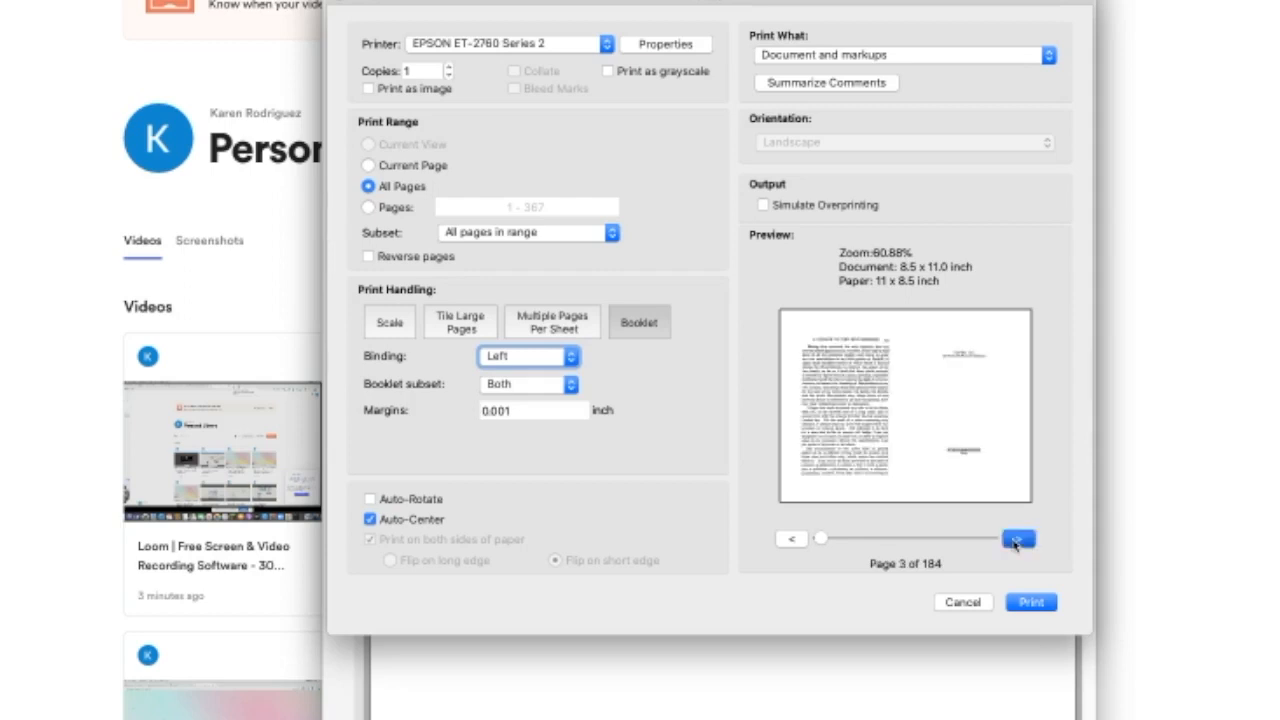
click(1018, 539)
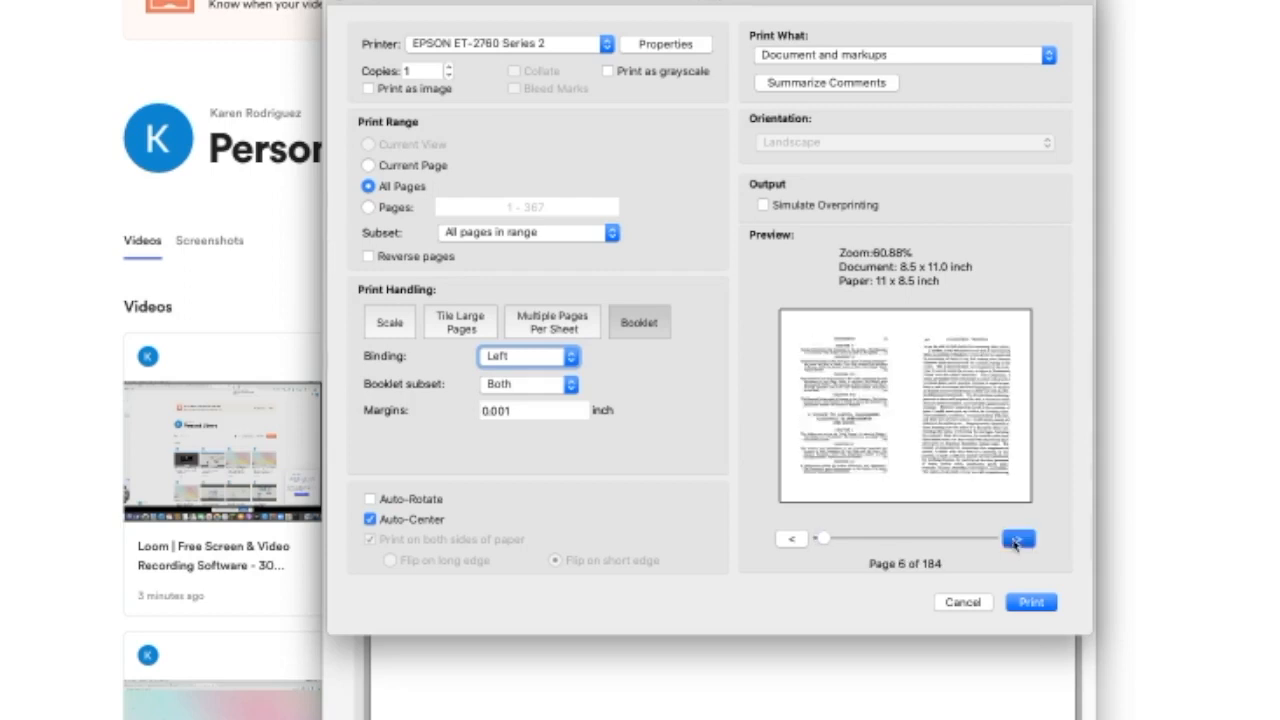
click(1018, 539)
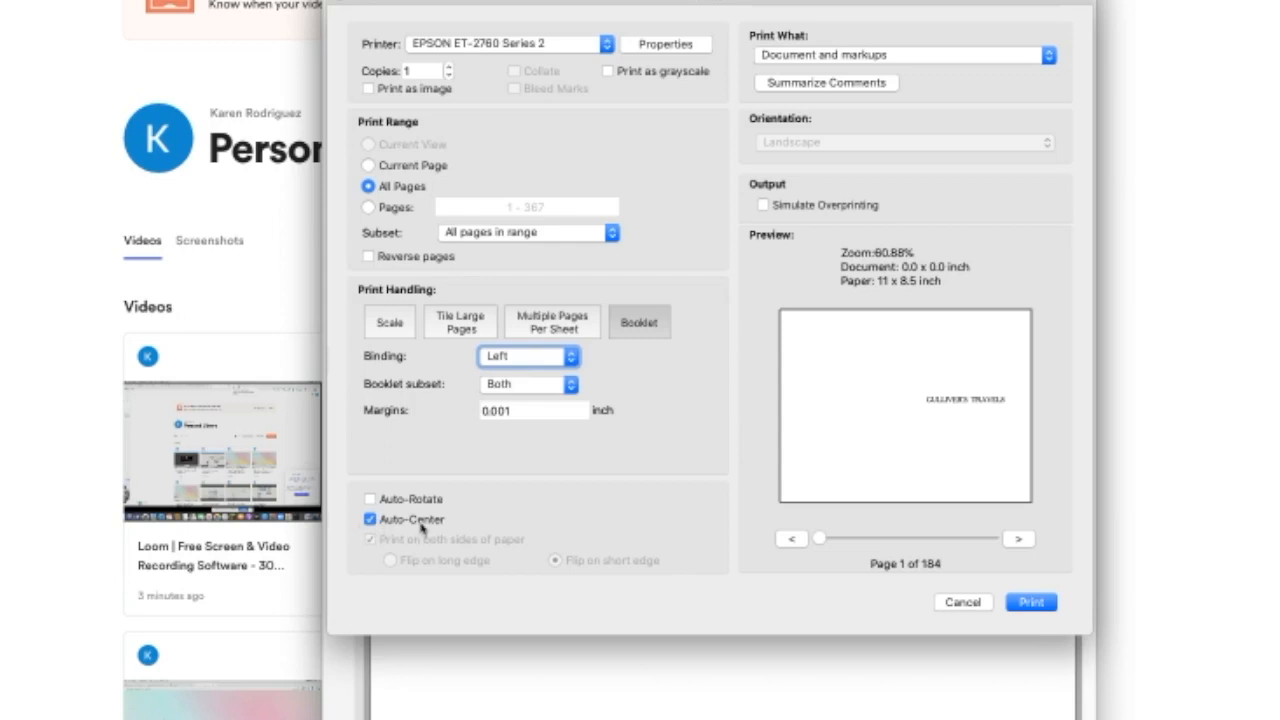
mouse_move(372, 543)
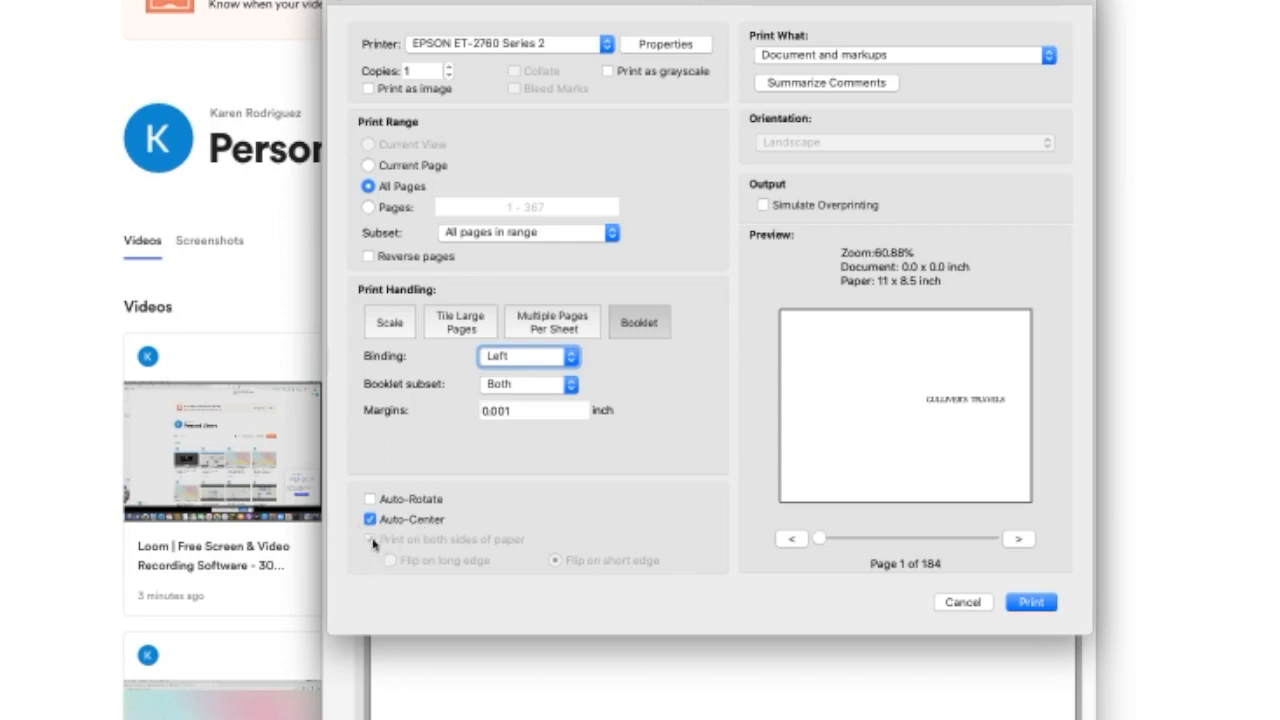
mouse_move(606, 554)
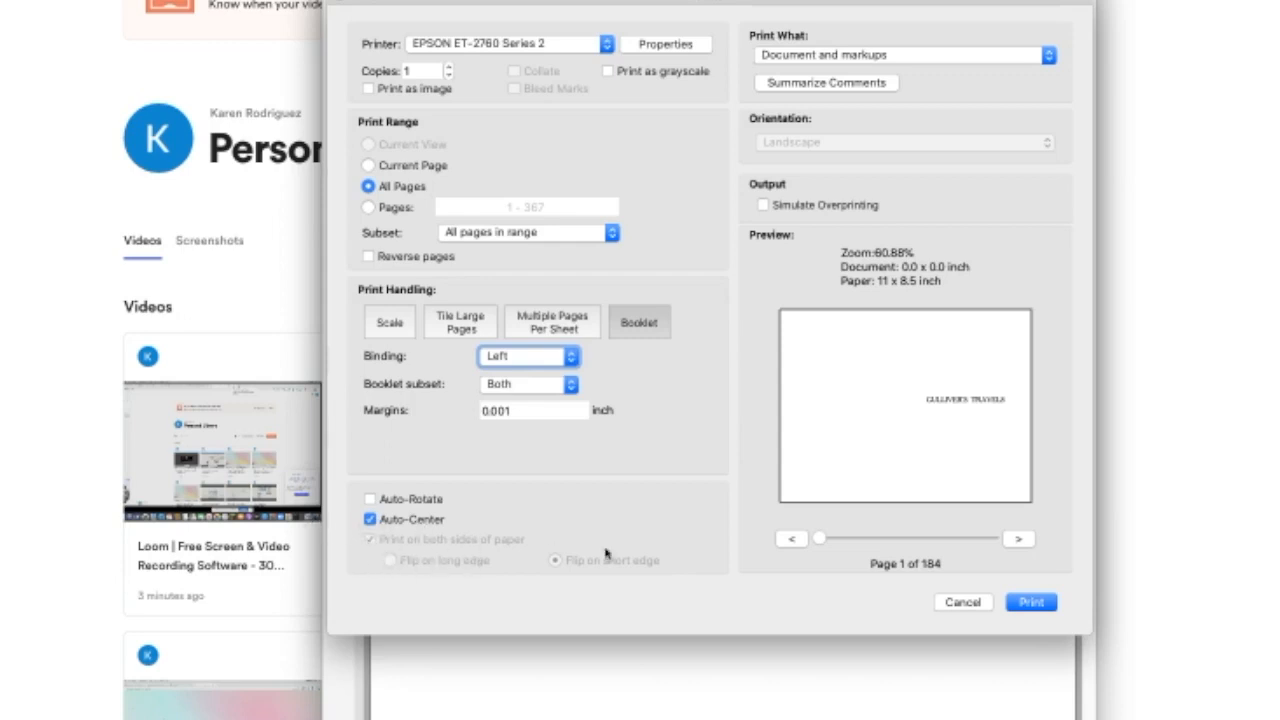
mouse_move(445, 555)
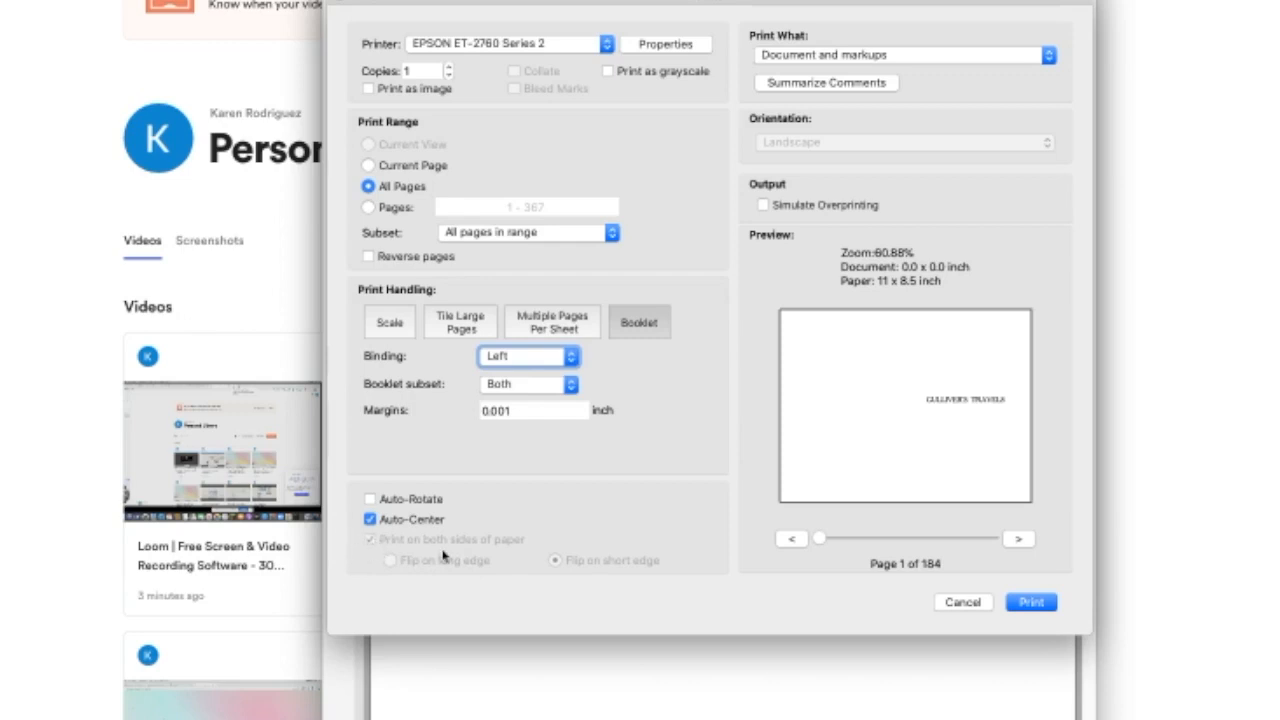
mouse_move(533, 549)
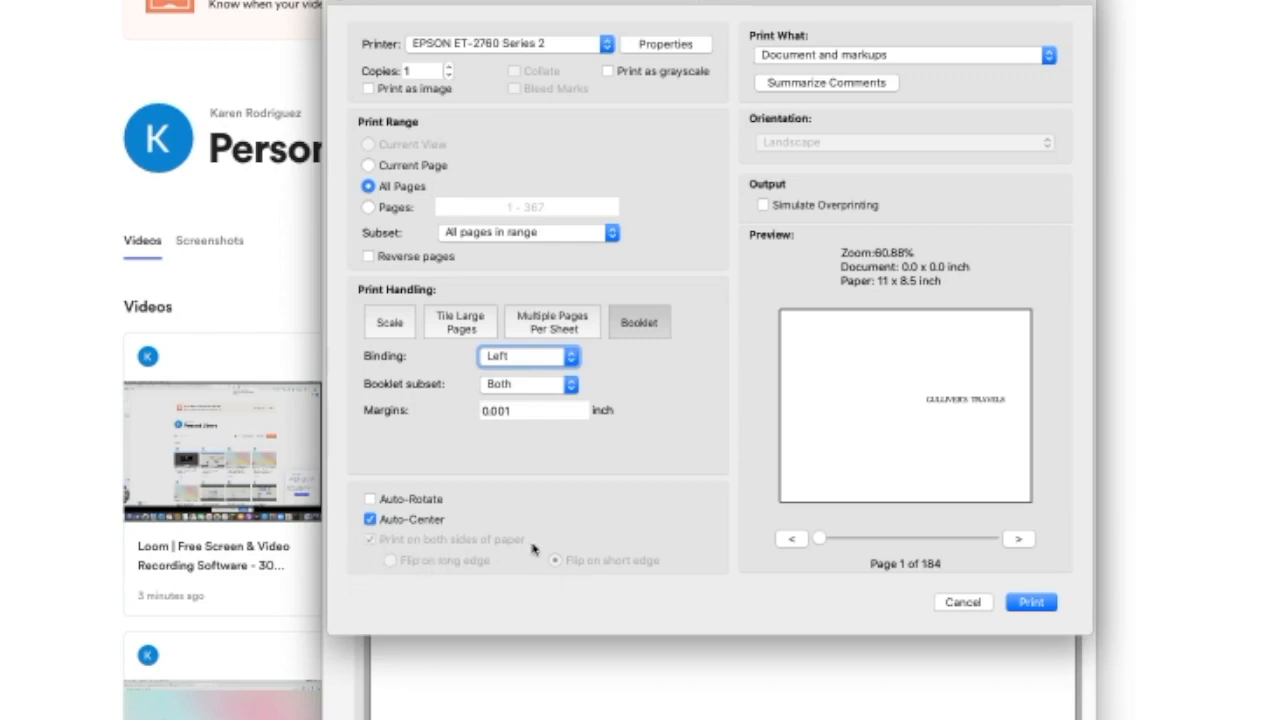